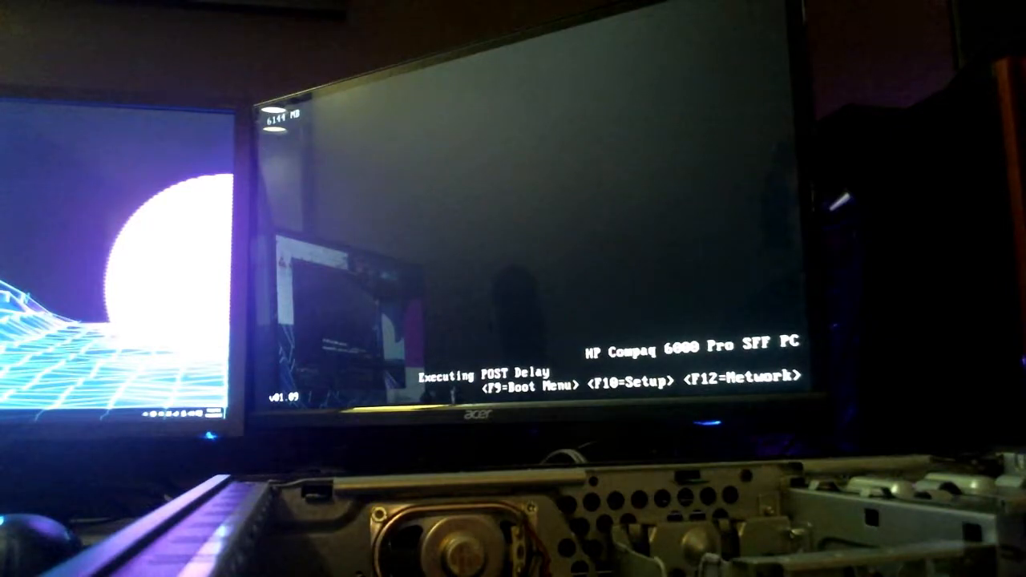
Enter the Setup Utility with F10 during POST, landing on the File menu.
key("f10")
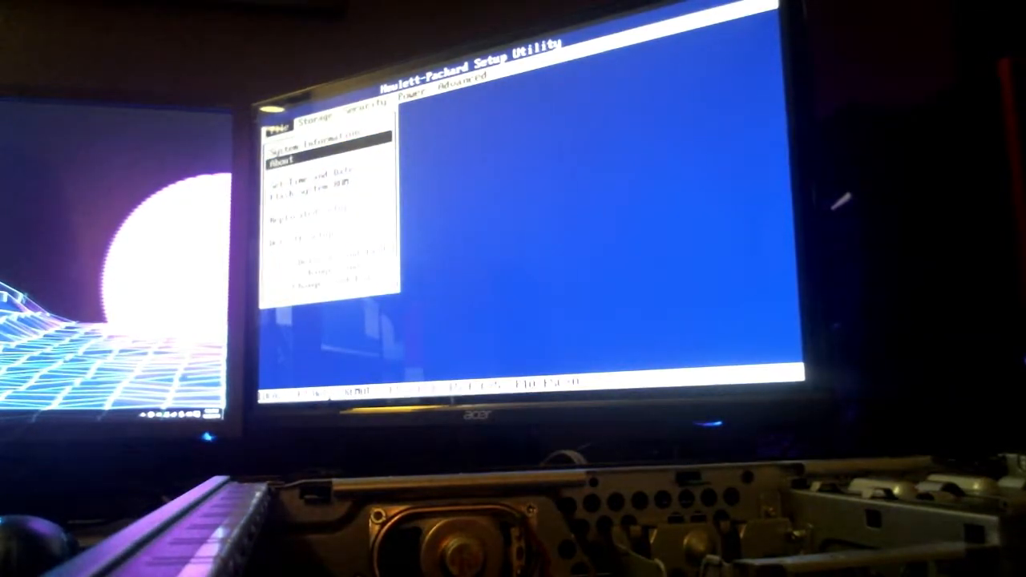
Review Set Time and Date, move through Storage, and land on the Power menu.
left_click(311, 168)
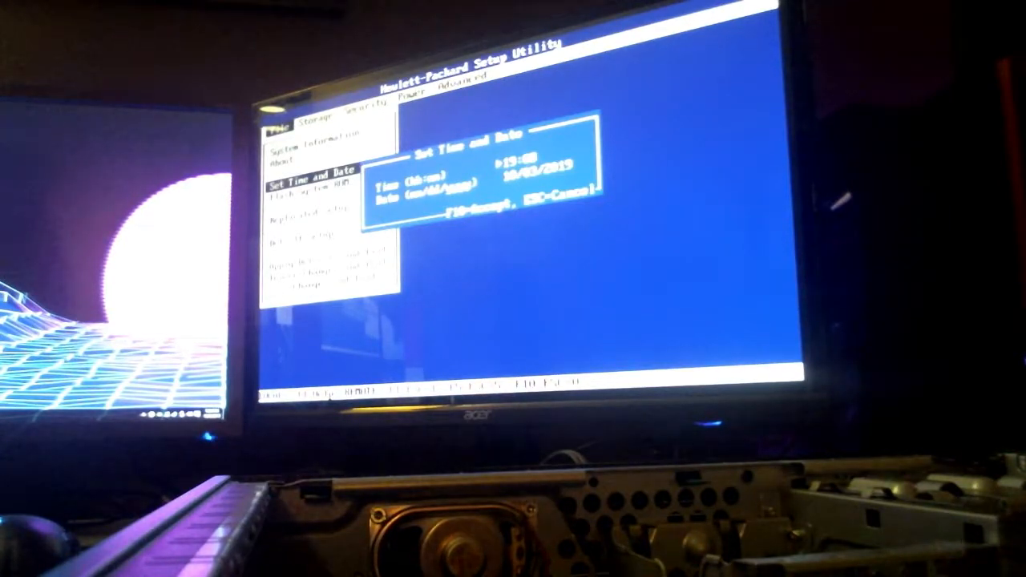
key("Down")
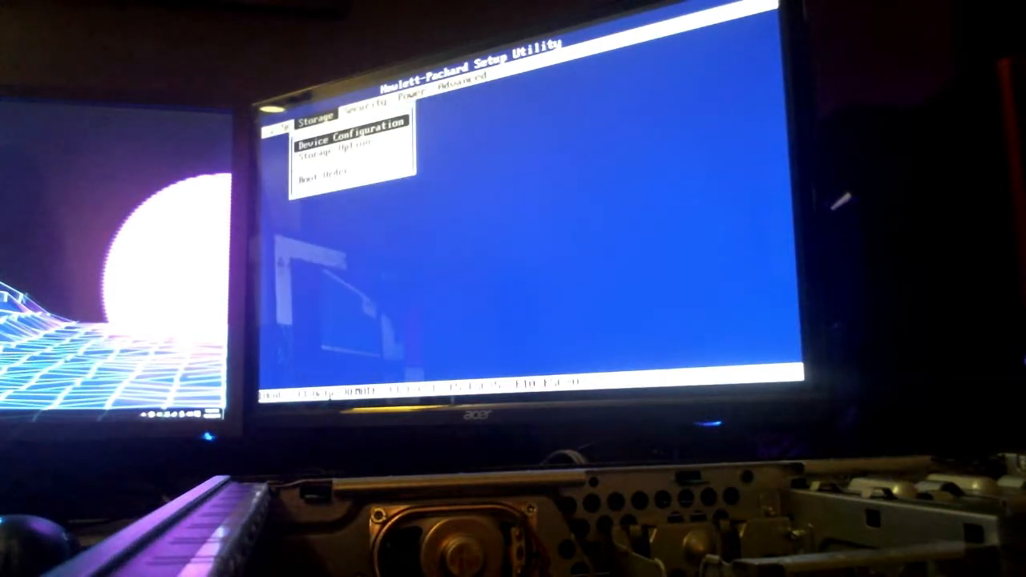
key("right")
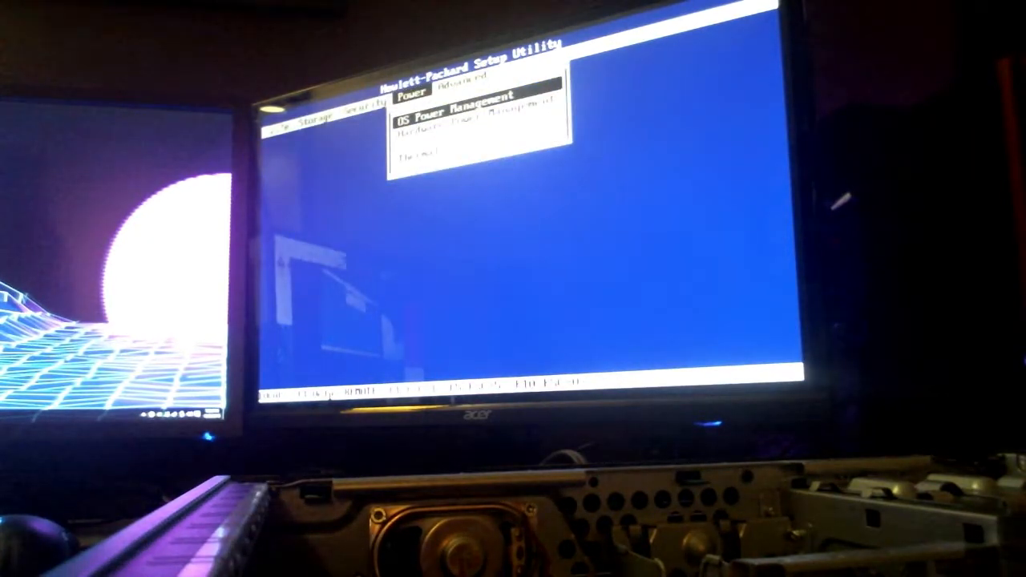